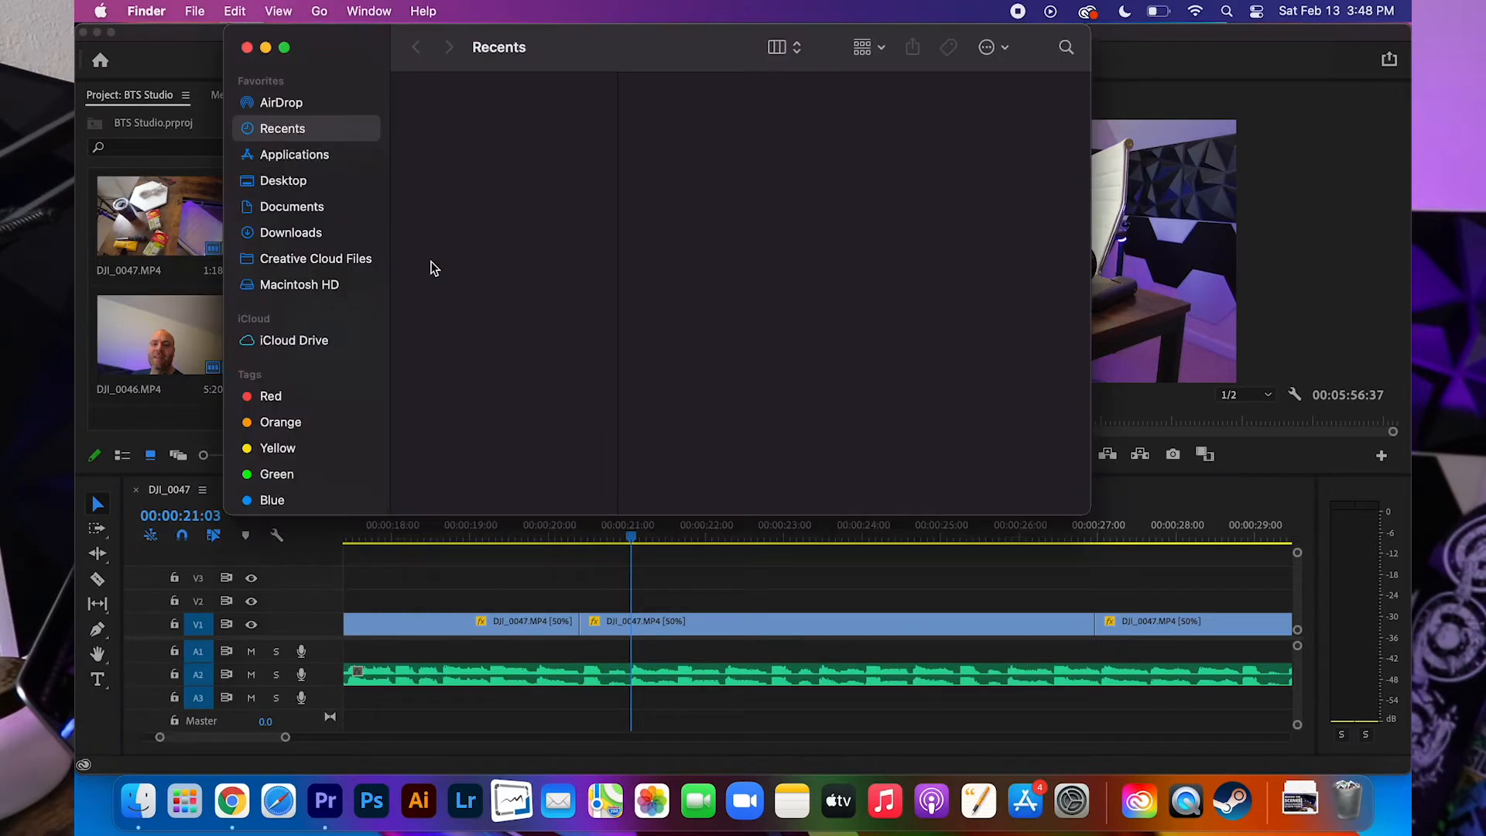
- Navigate Macintosh HD › Library › Application Support › Adobe › Common in column view
{"action": "left_click", "coordinate": [299, 284]}
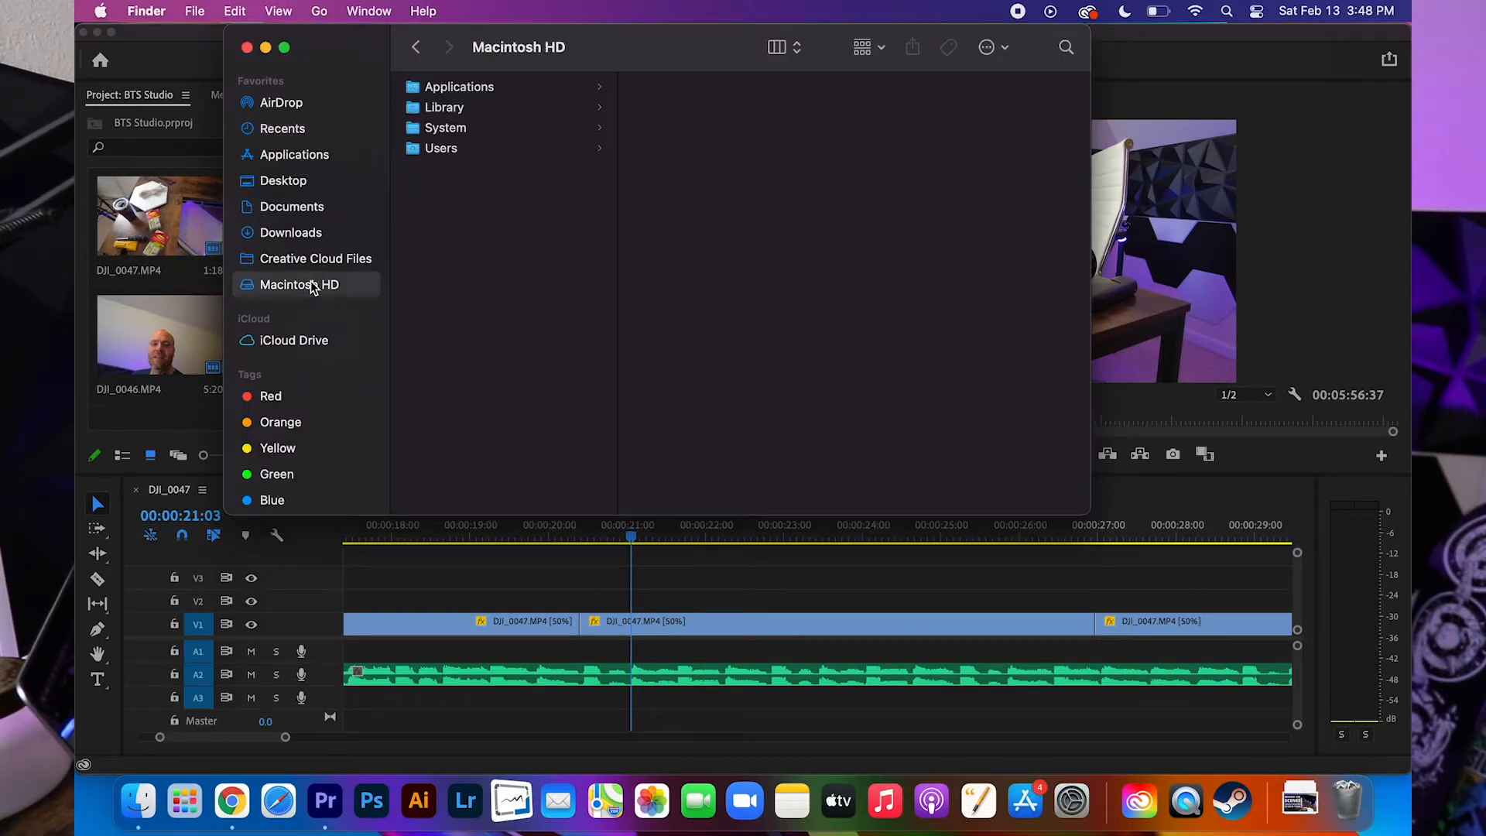
{"action": "left_click", "coordinate": [459, 86]}
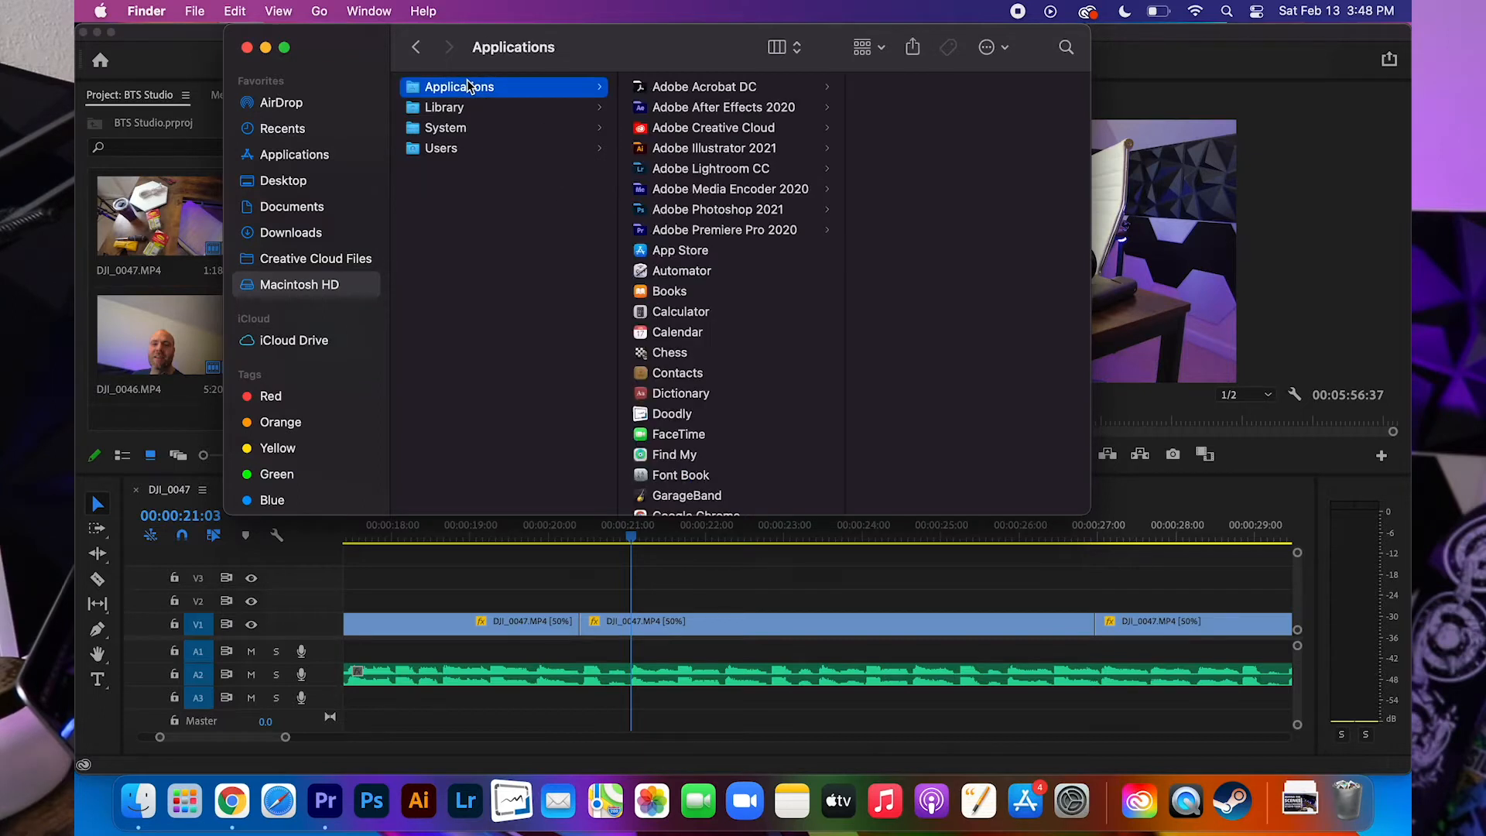
{"action": "left_click", "coordinate": [441, 107]}
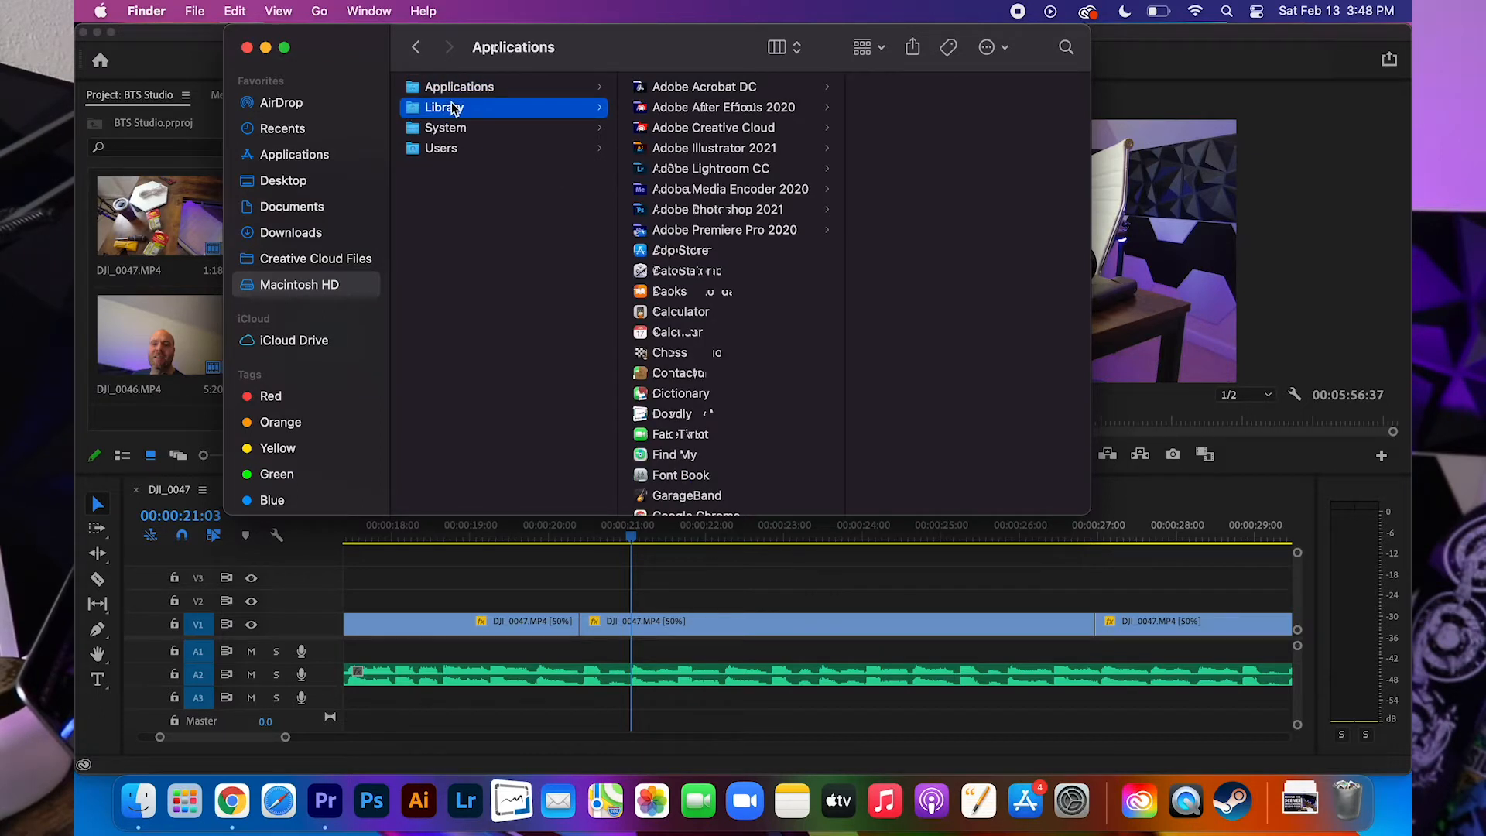
{"action": "left_click", "coordinate": [708, 107]}
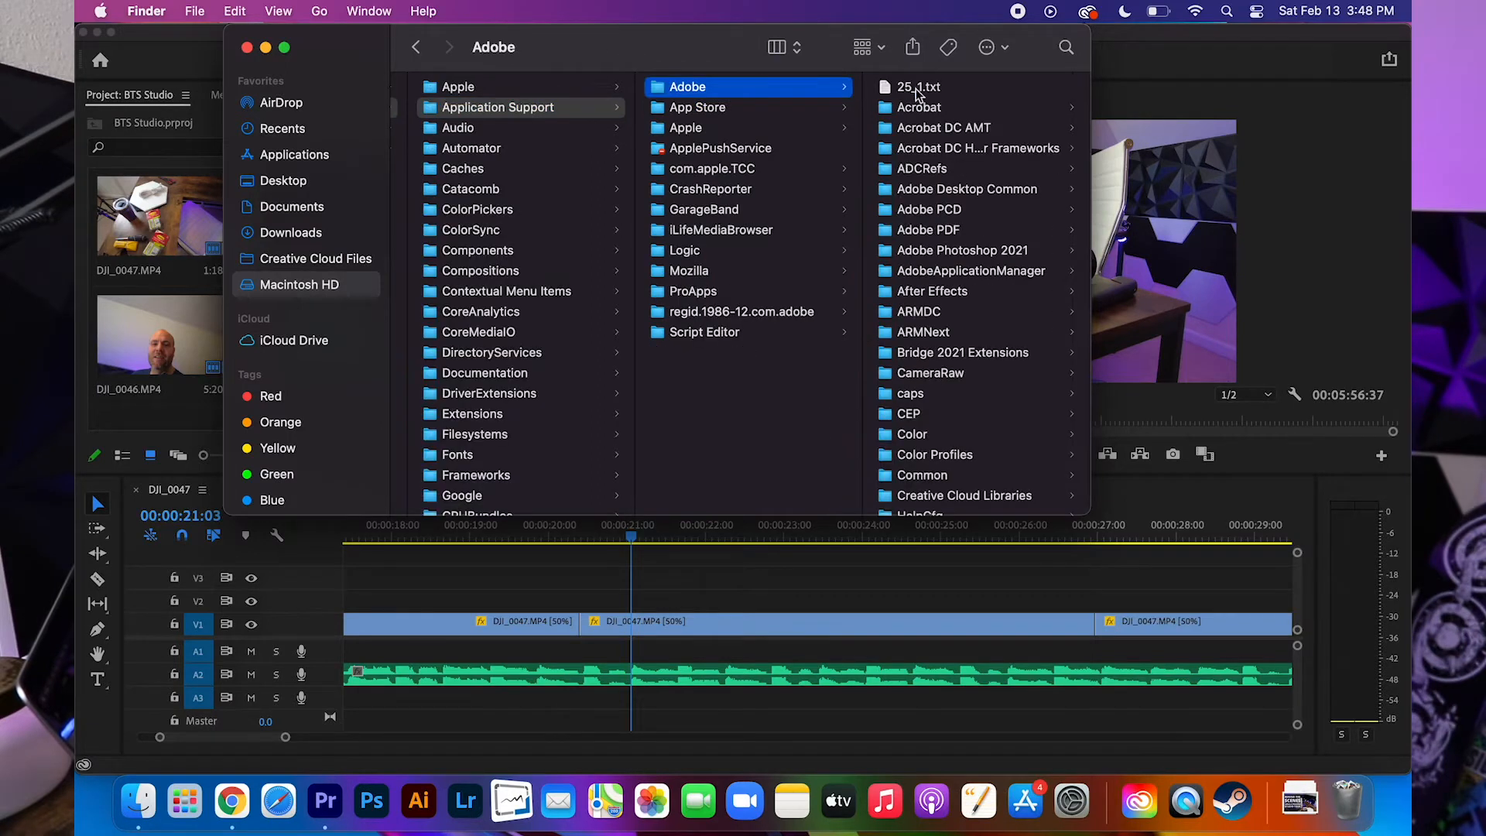
{"action": "left_click", "coordinate": [919, 475]}
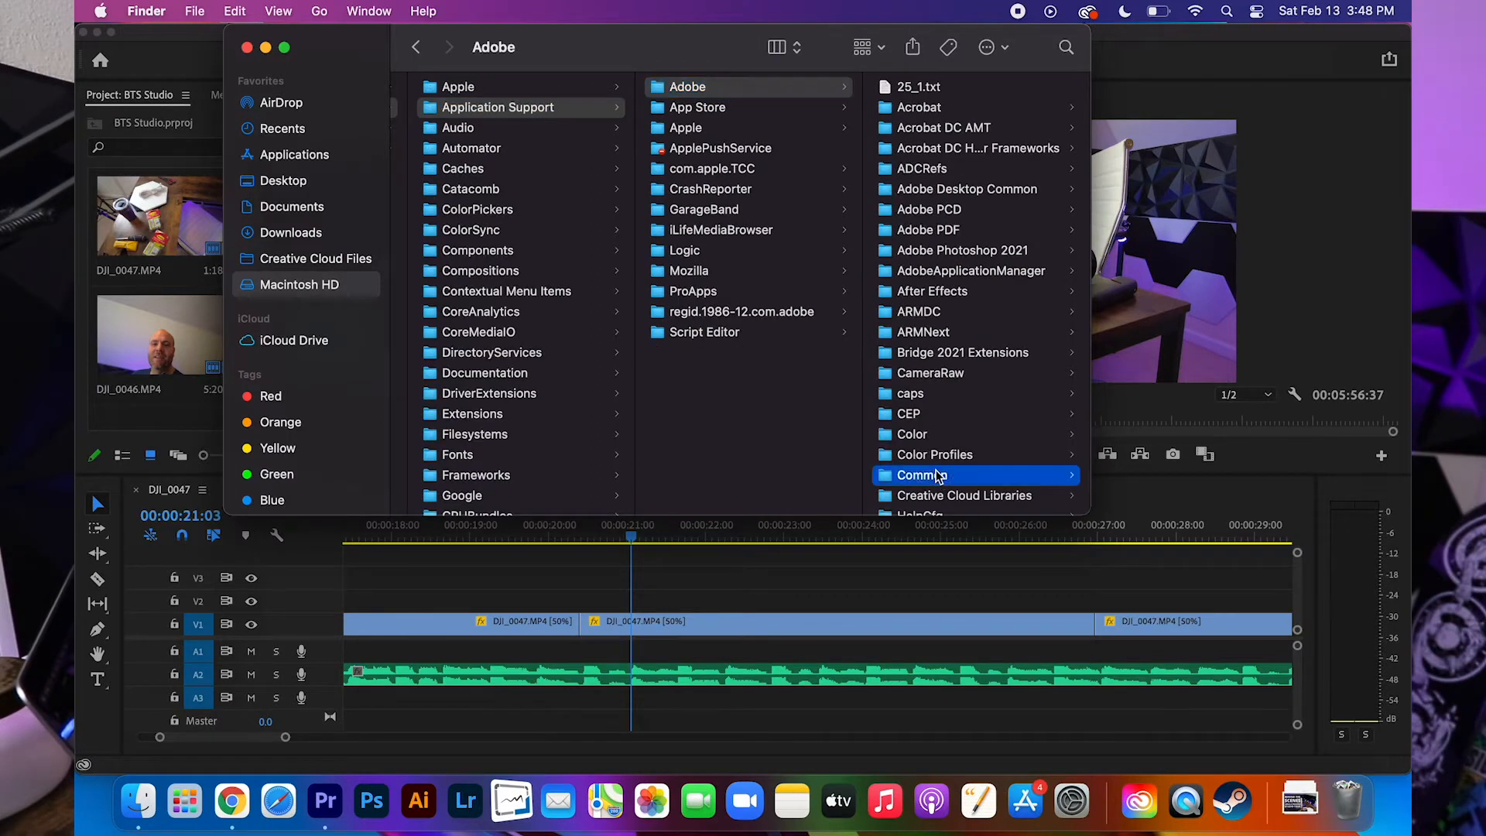
{"action": "left_click", "coordinate": [920, 474]}
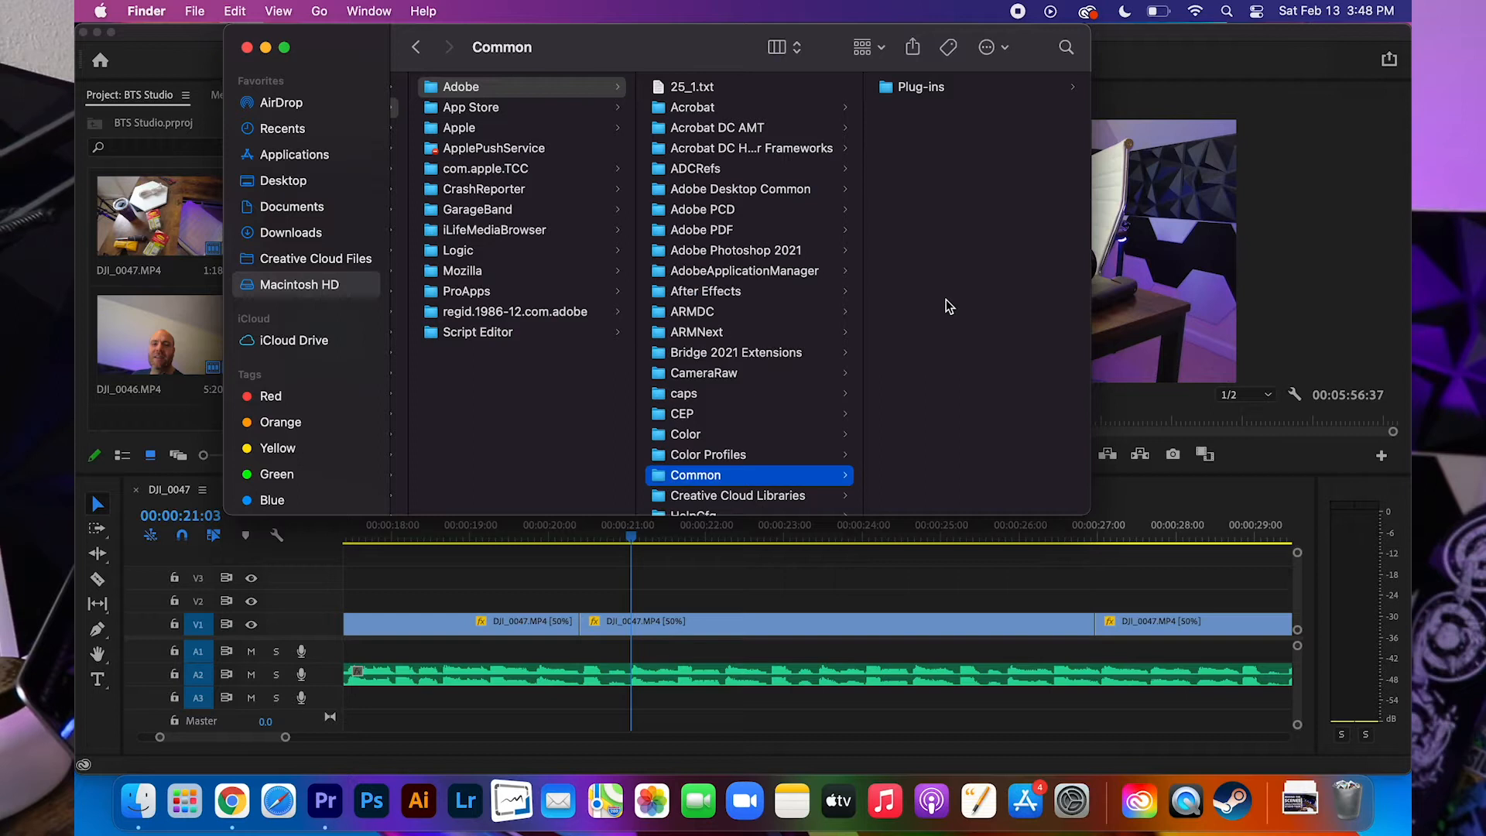
{"action": "mouse_move", "coordinate": [956, 245]}
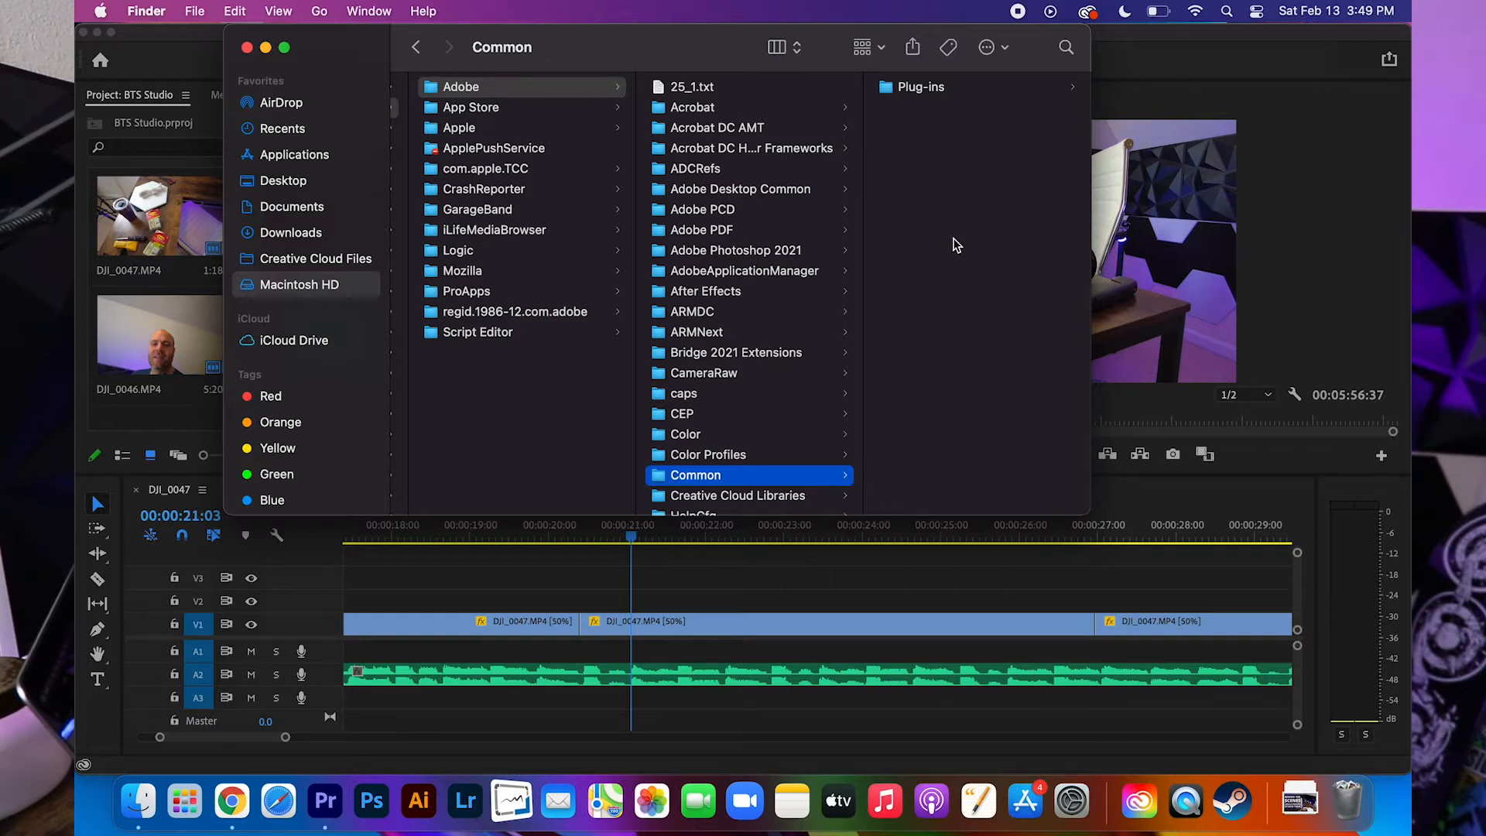
{"action": "mouse_move", "coordinate": [960, 212]}
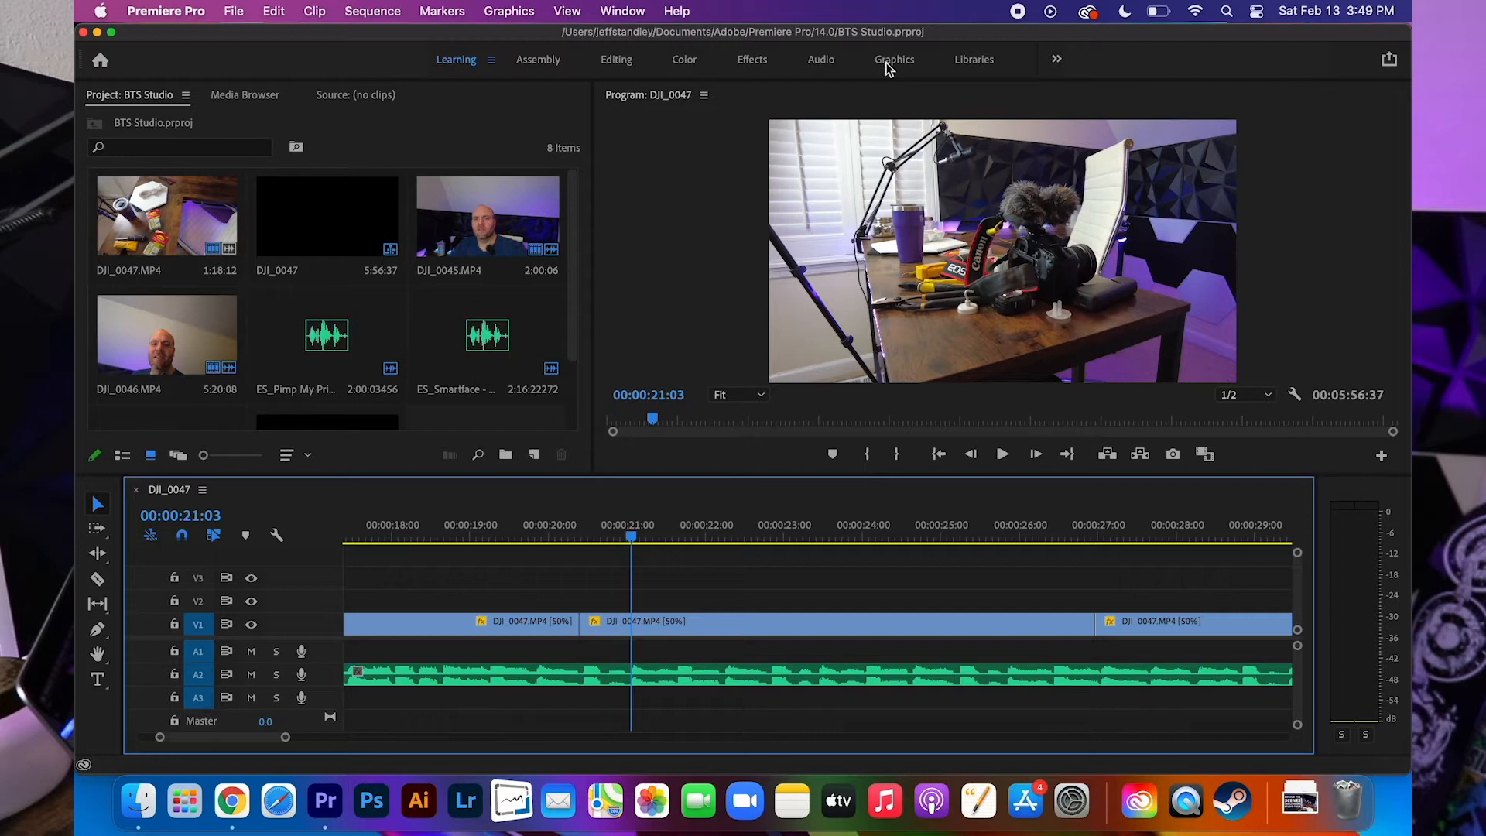
- Switch to the Graphics workspace and cancel the template-install file picker
{"action": "left_click", "coordinate": [895, 59]}
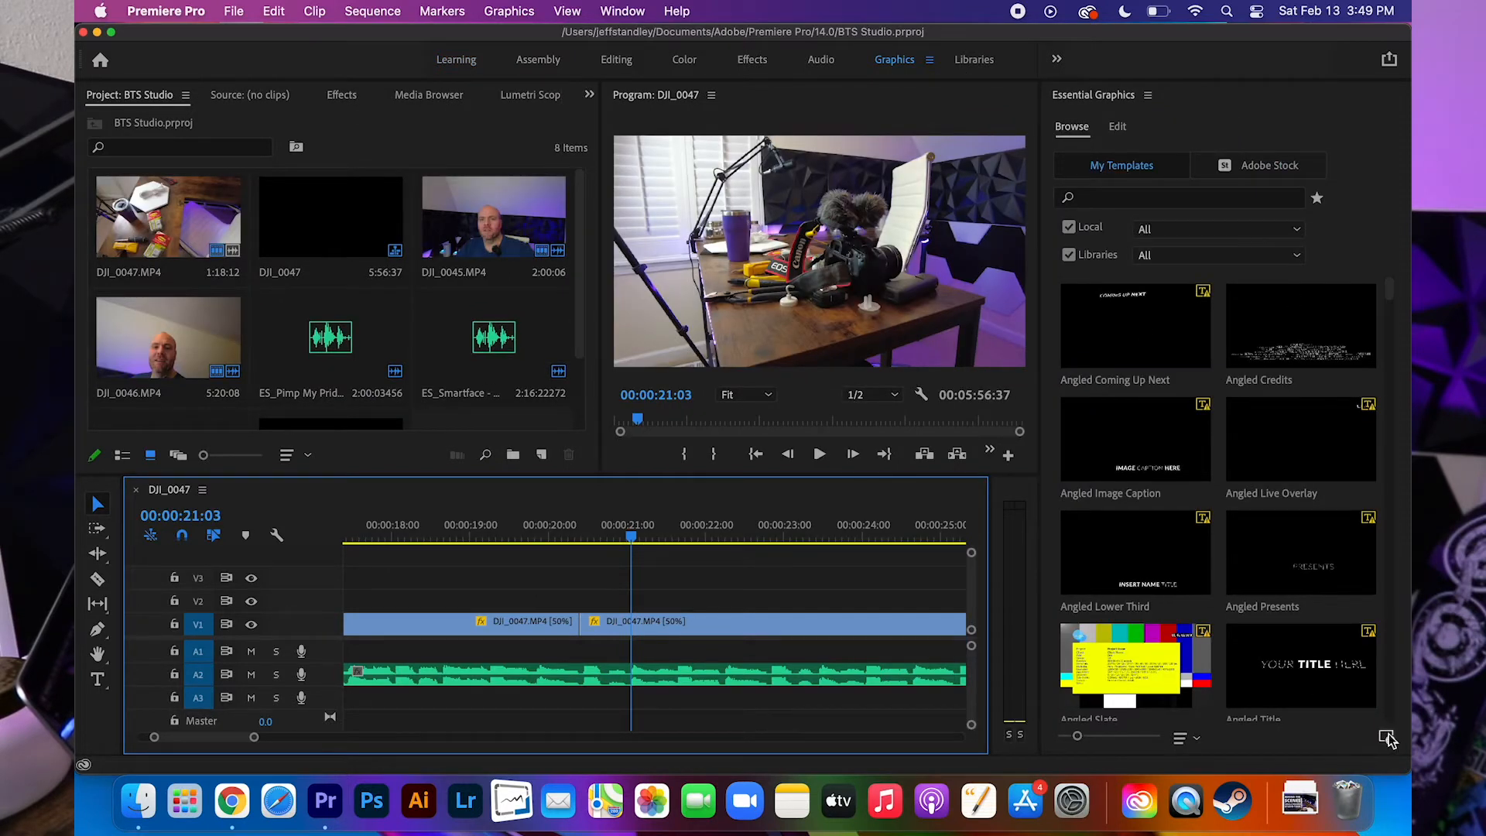
{"action": "mouse_move", "coordinate": [1388, 739]}
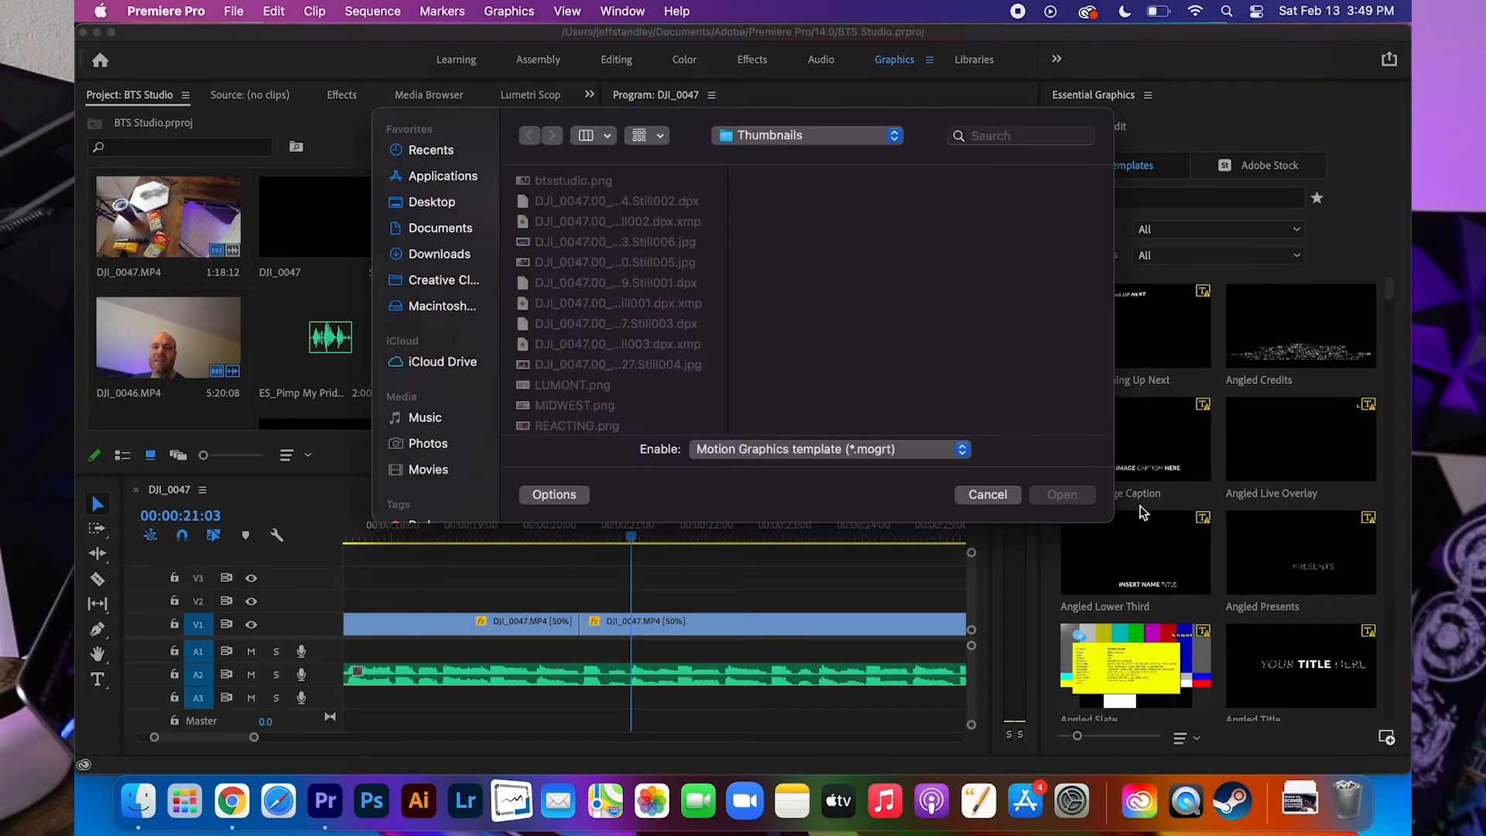
{"action": "mouse_move", "coordinate": [451, 337]}
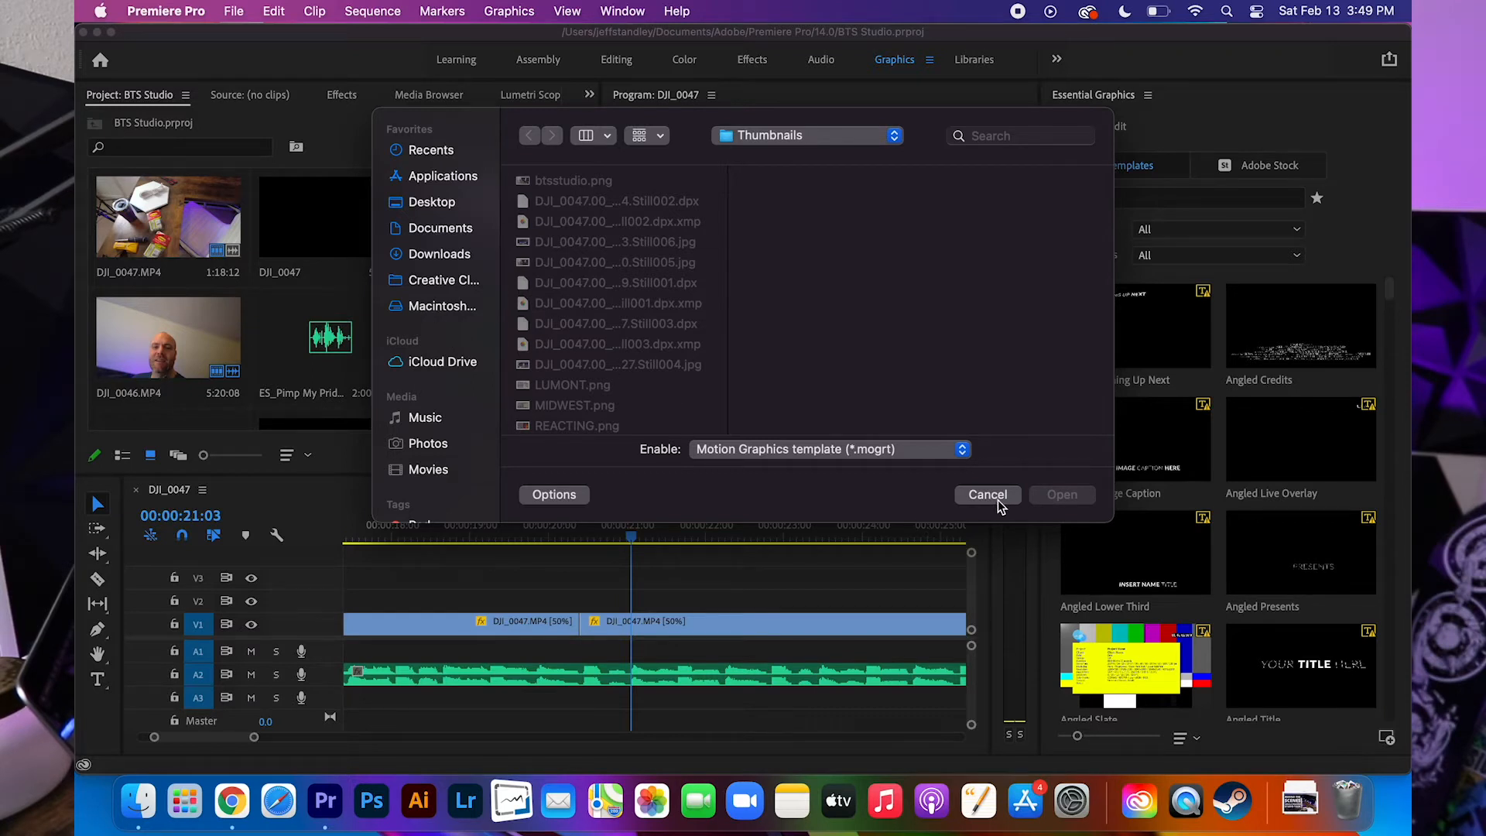
{"action": "left_click", "coordinate": [987, 494]}
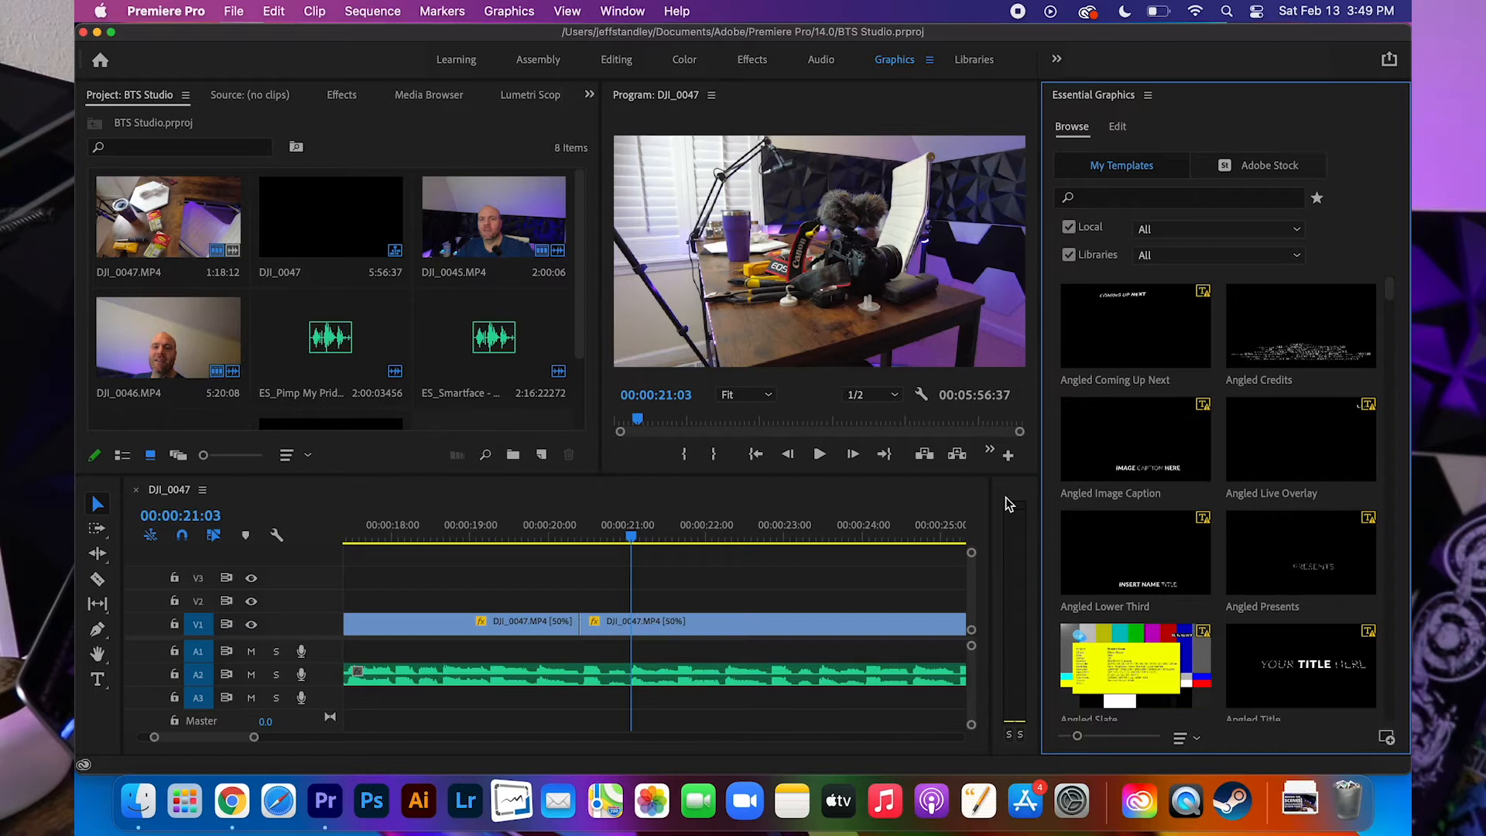
{"action": "mouse_move", "coordinate": [734, 517]}
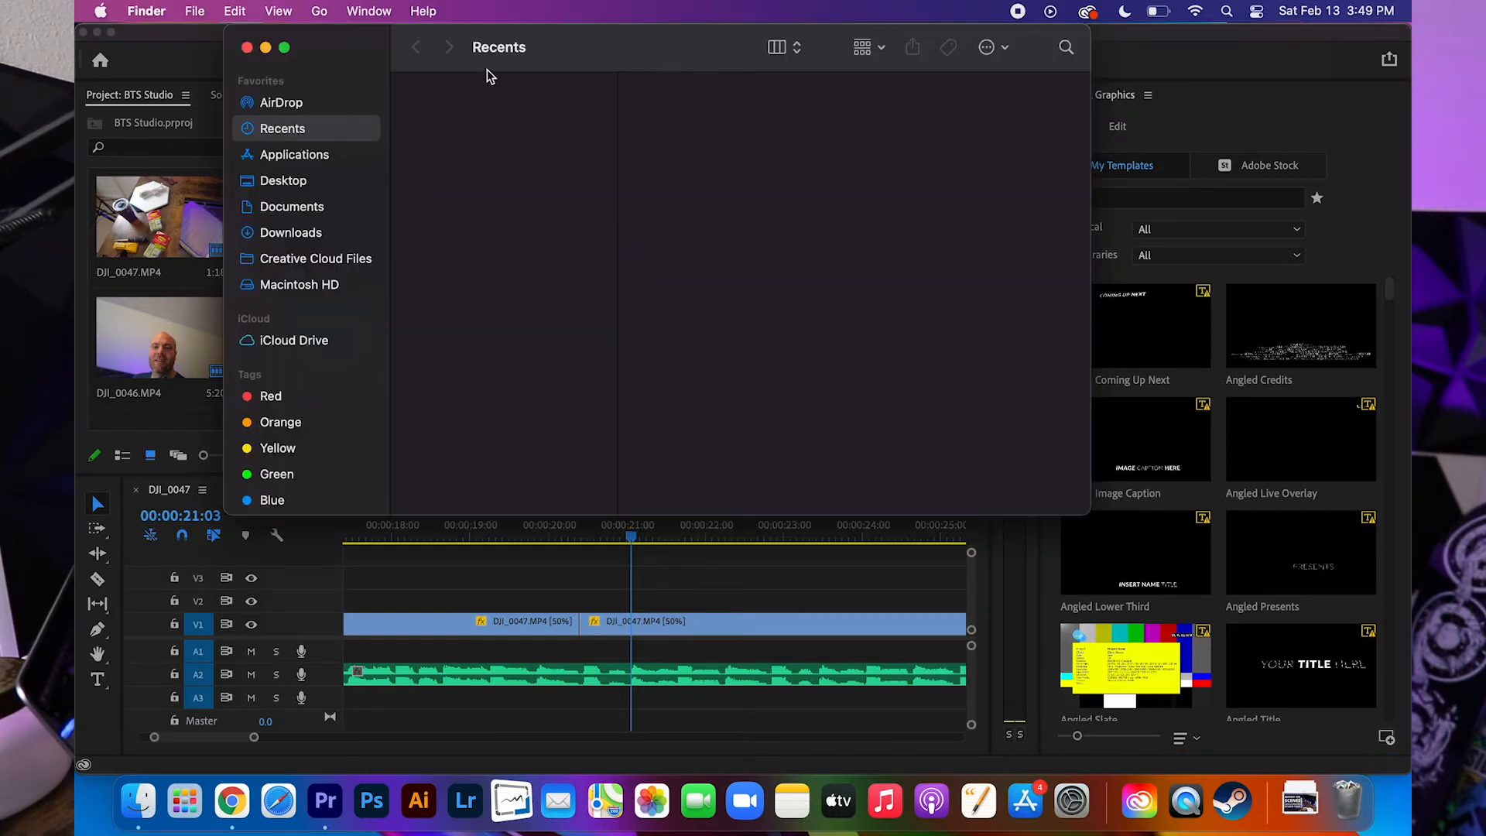
- Use Go to Folder with ~/Library to reach the hidden user Library
{"action": "left_click", "coordinate": [320, 10]}
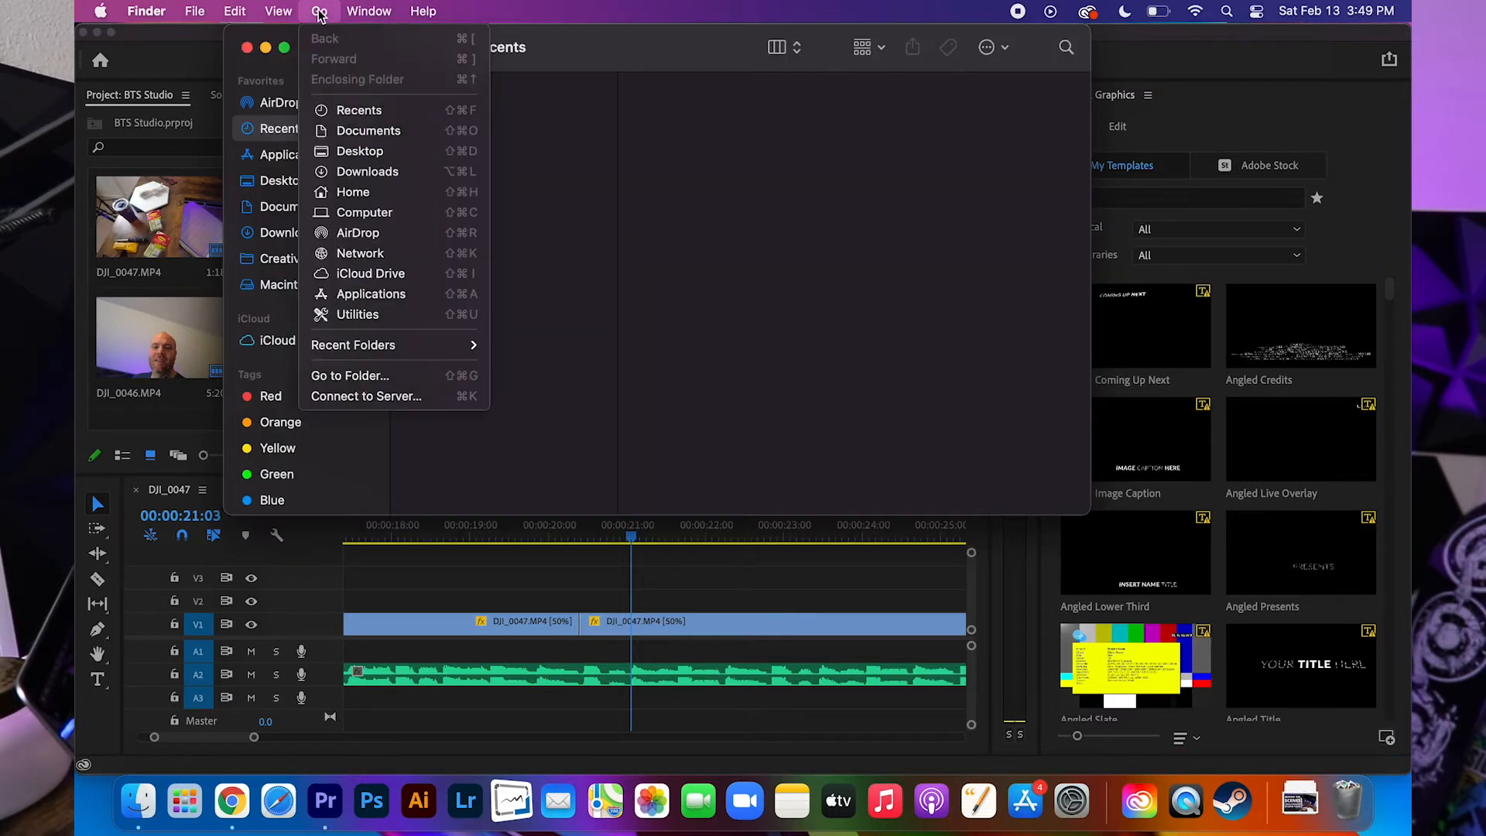
{"action": "mouse_move", "coordinate": [350, 376]}
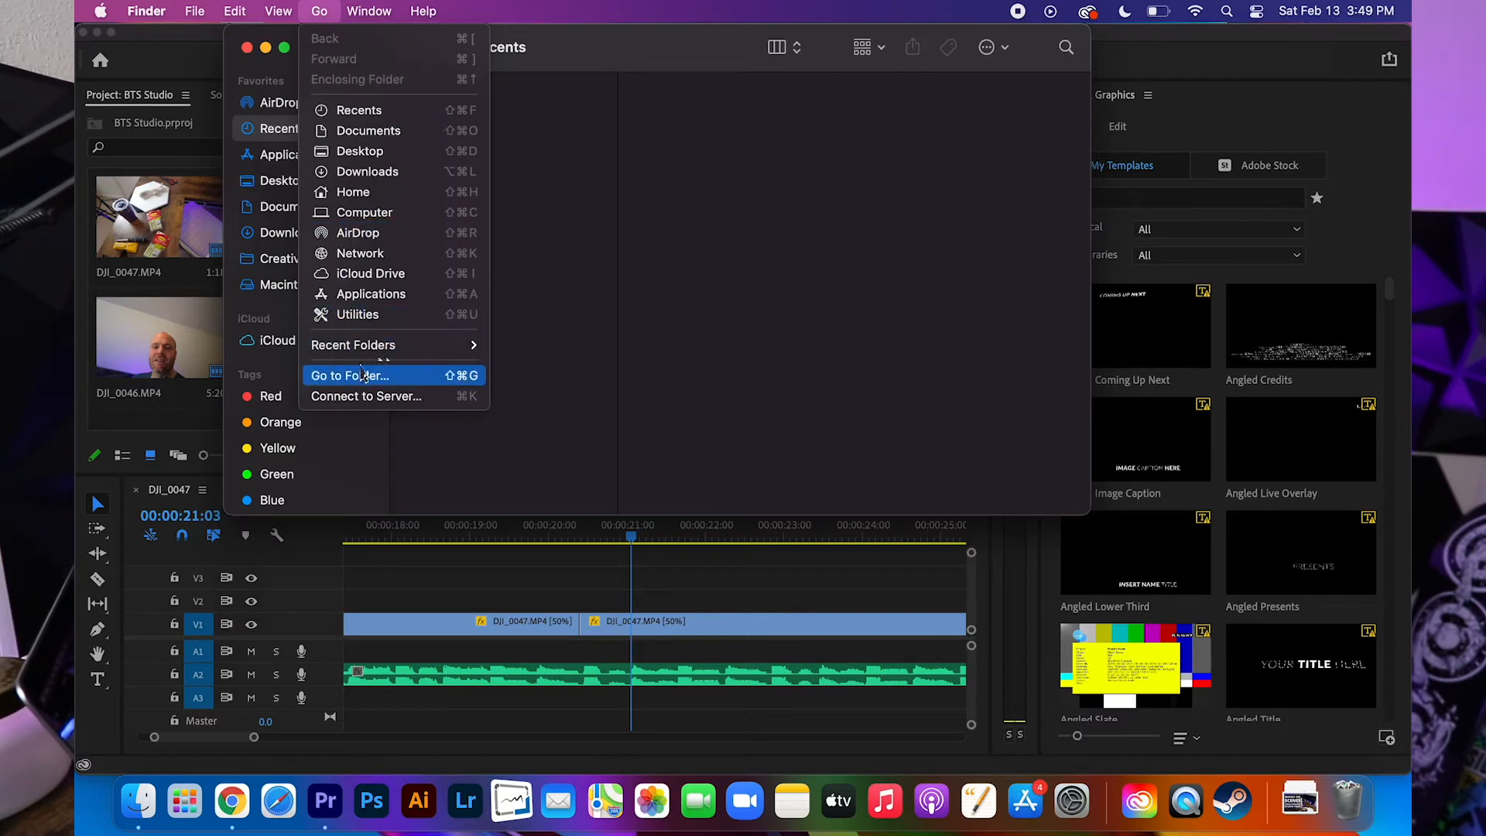
{"action": "left_click", "coordinate": [349, 375]}
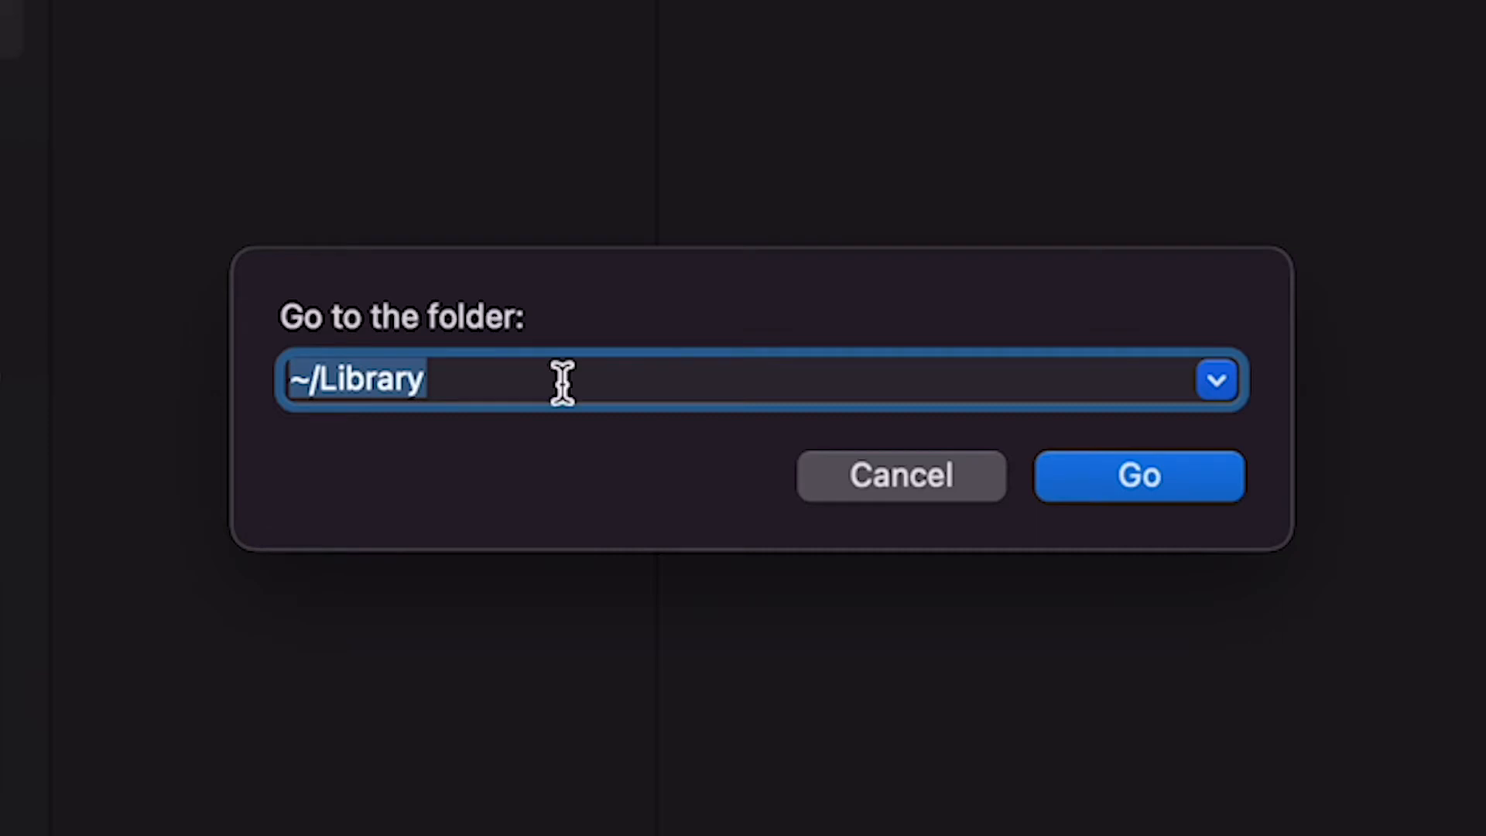
{"action": "mouse_move", "coordinate": [425, 512]}
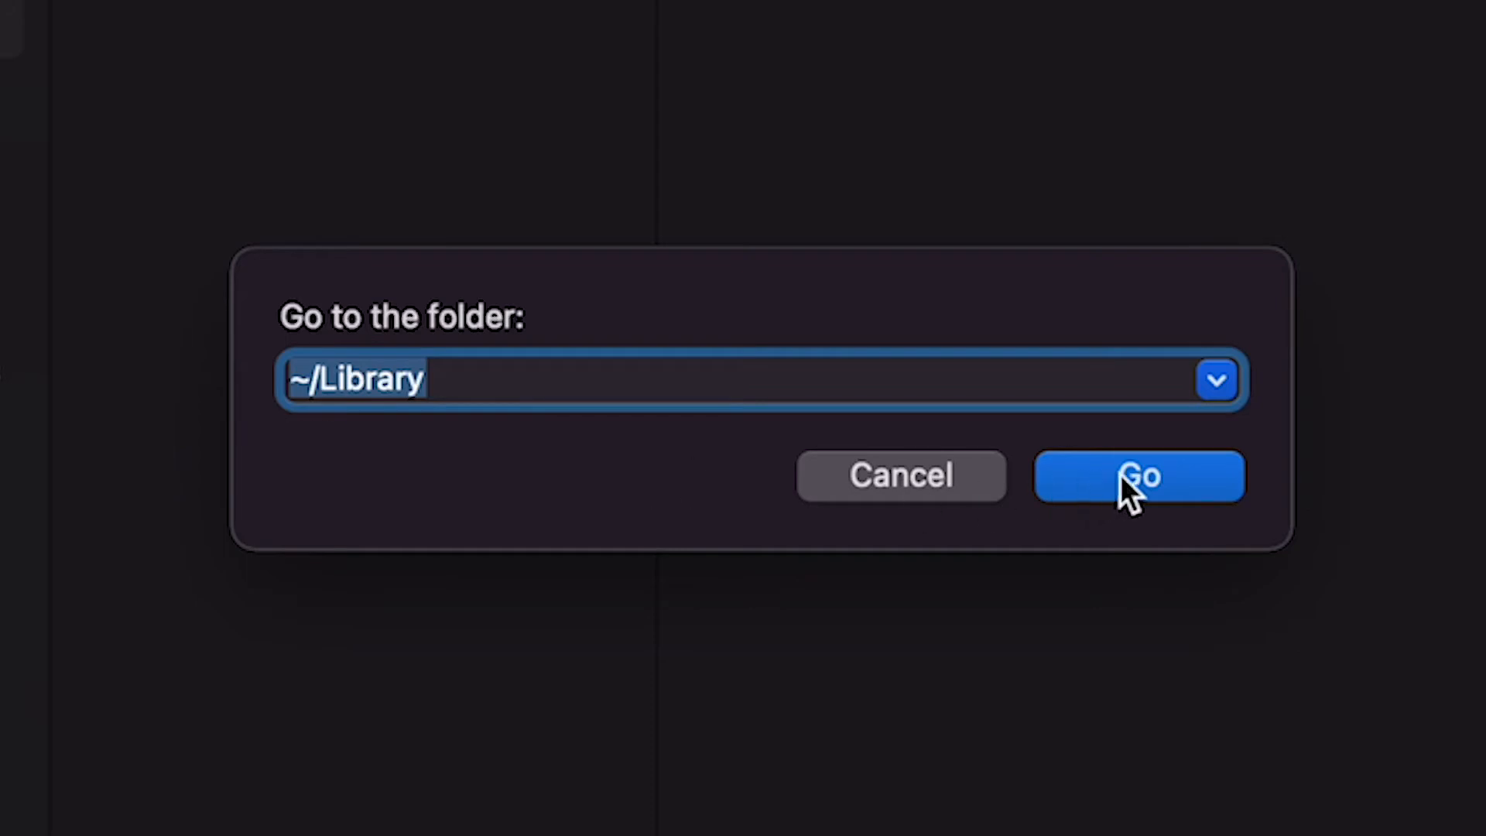
{"action": "left_click", "coordinate": [1140, 476]}
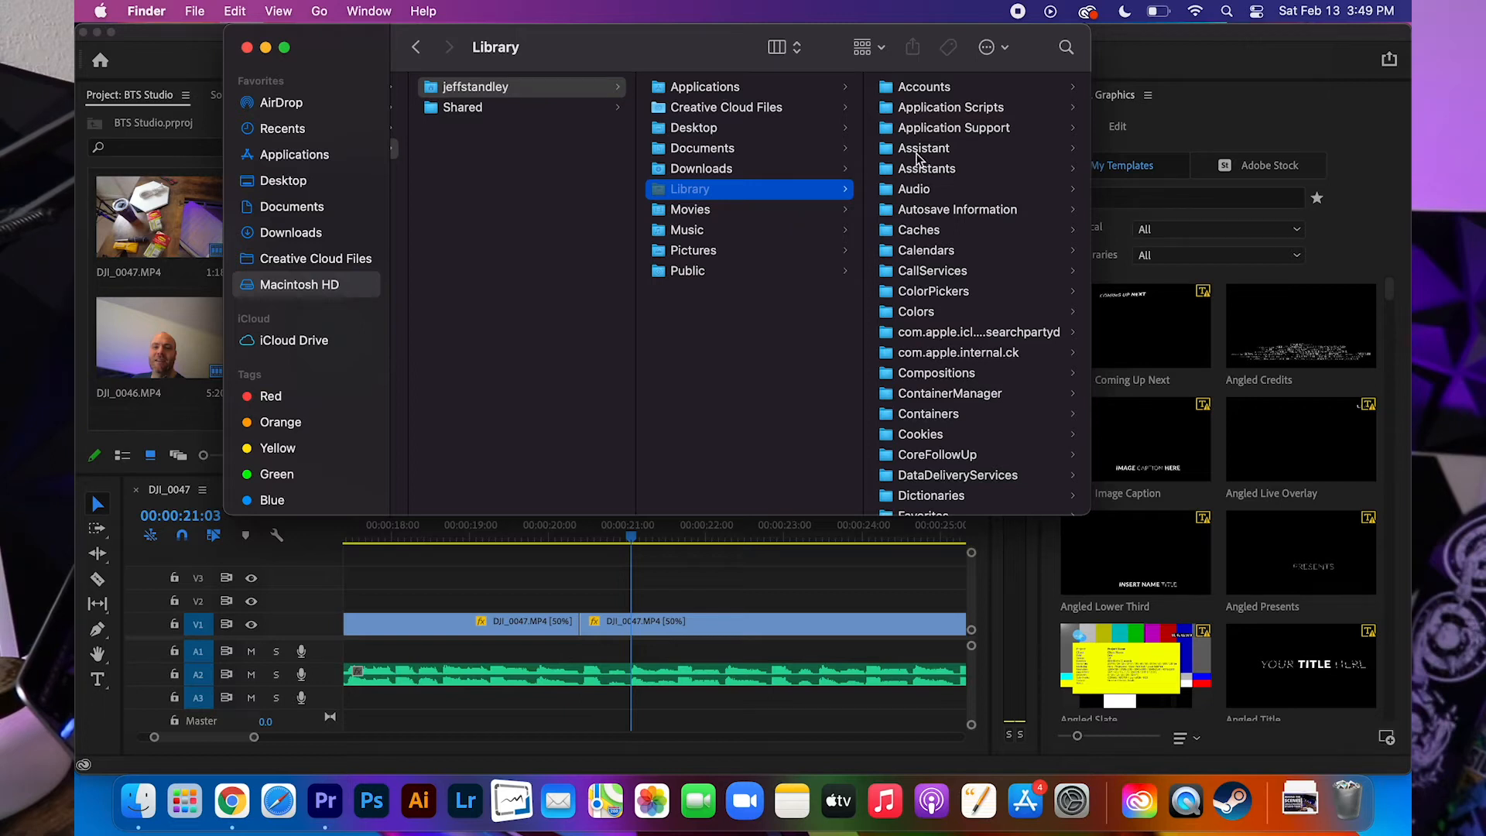
- Drill into Application Support › Adobe › Common › Motion Graphics Templates › YT-Pack
{"action": "left_click", "coordinate": [954, 127]}
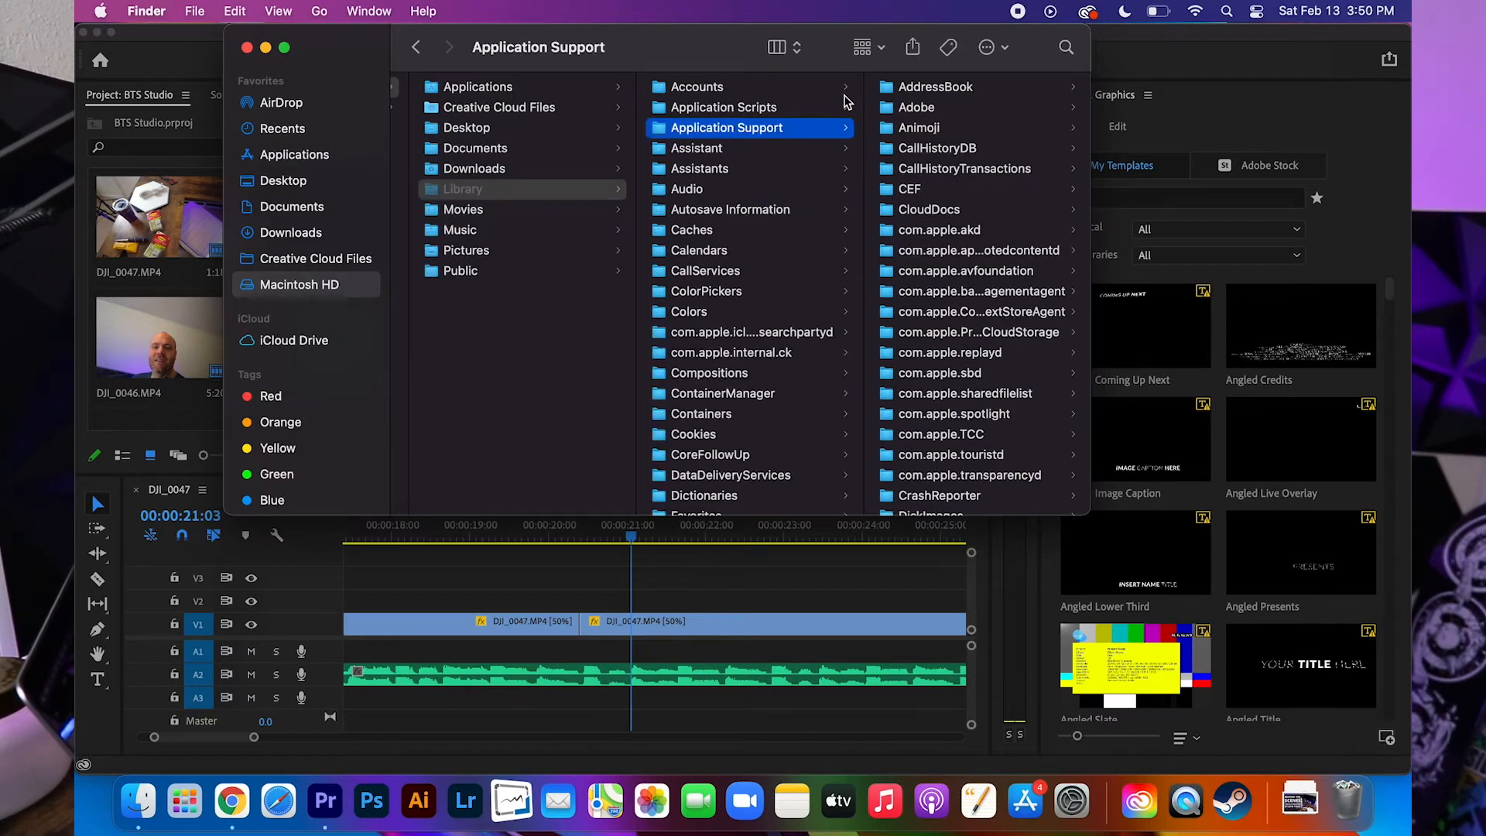
{"action": "left_click", "coordinate": [916, 107]}
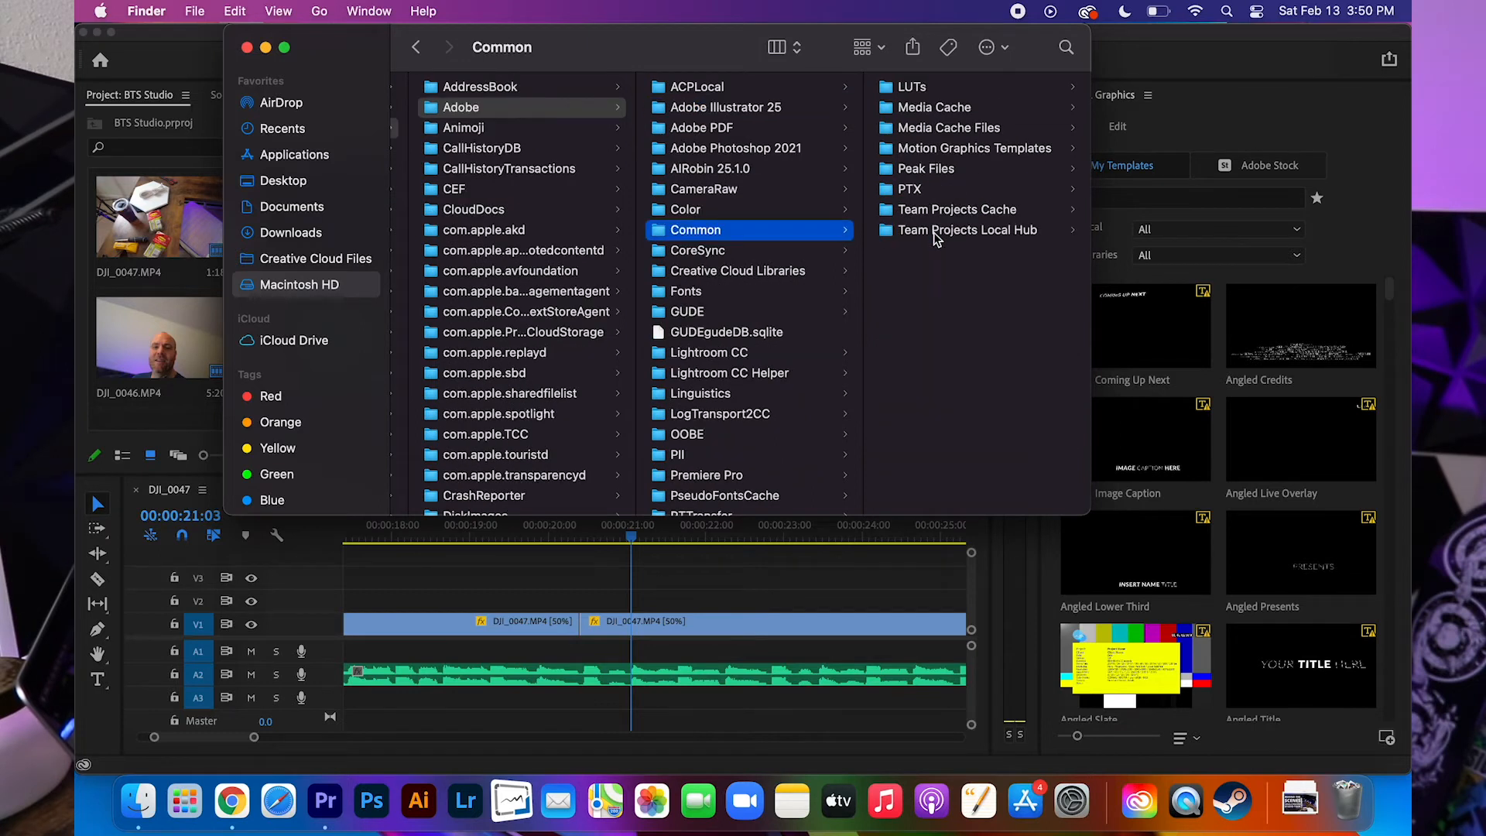
{"action": "mouse_move", "coordinate": [953, 154]}
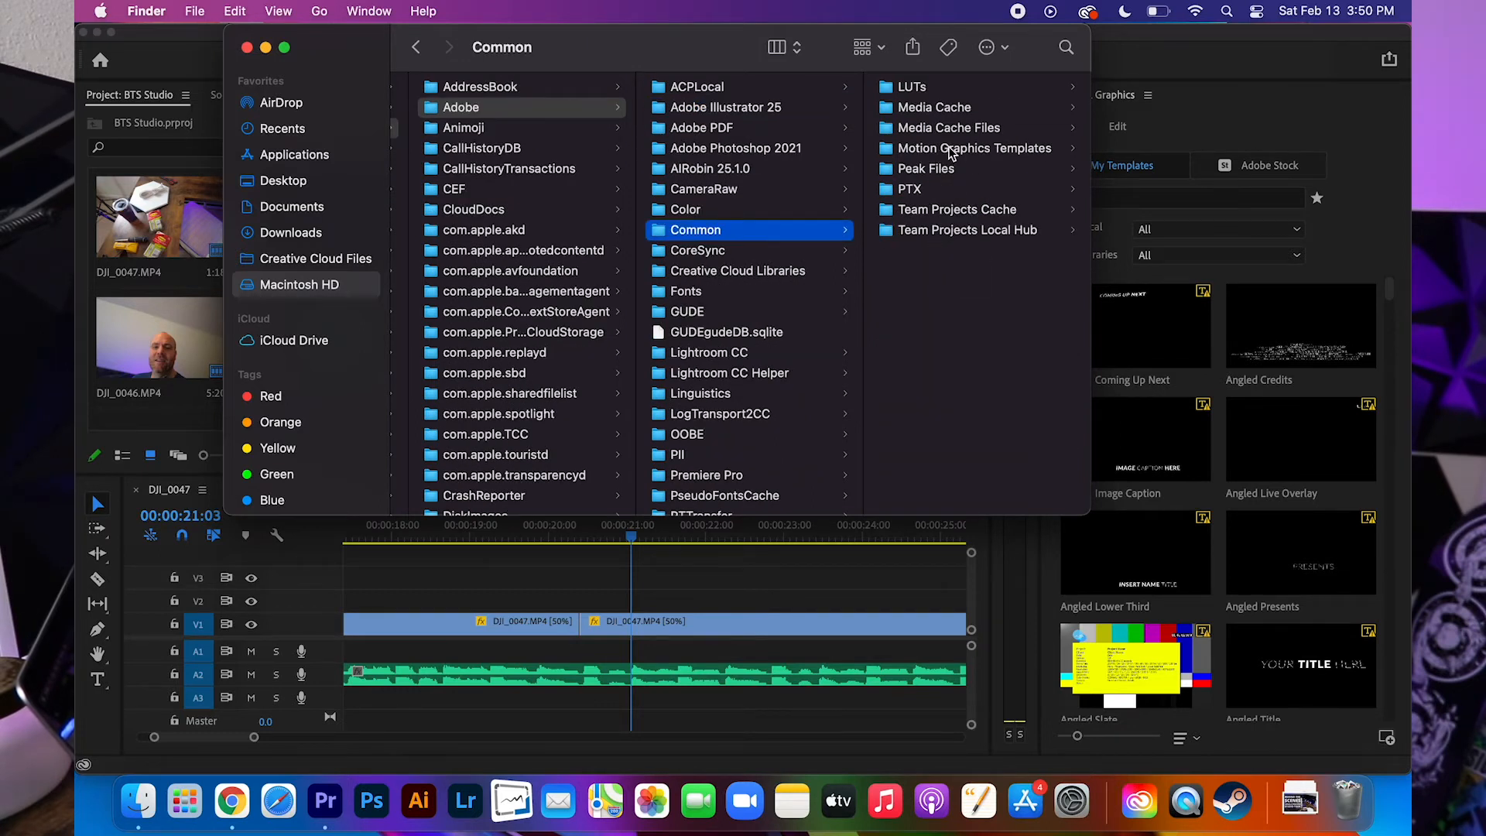
{"action": "left_click", "coordinate": [974, 147]}
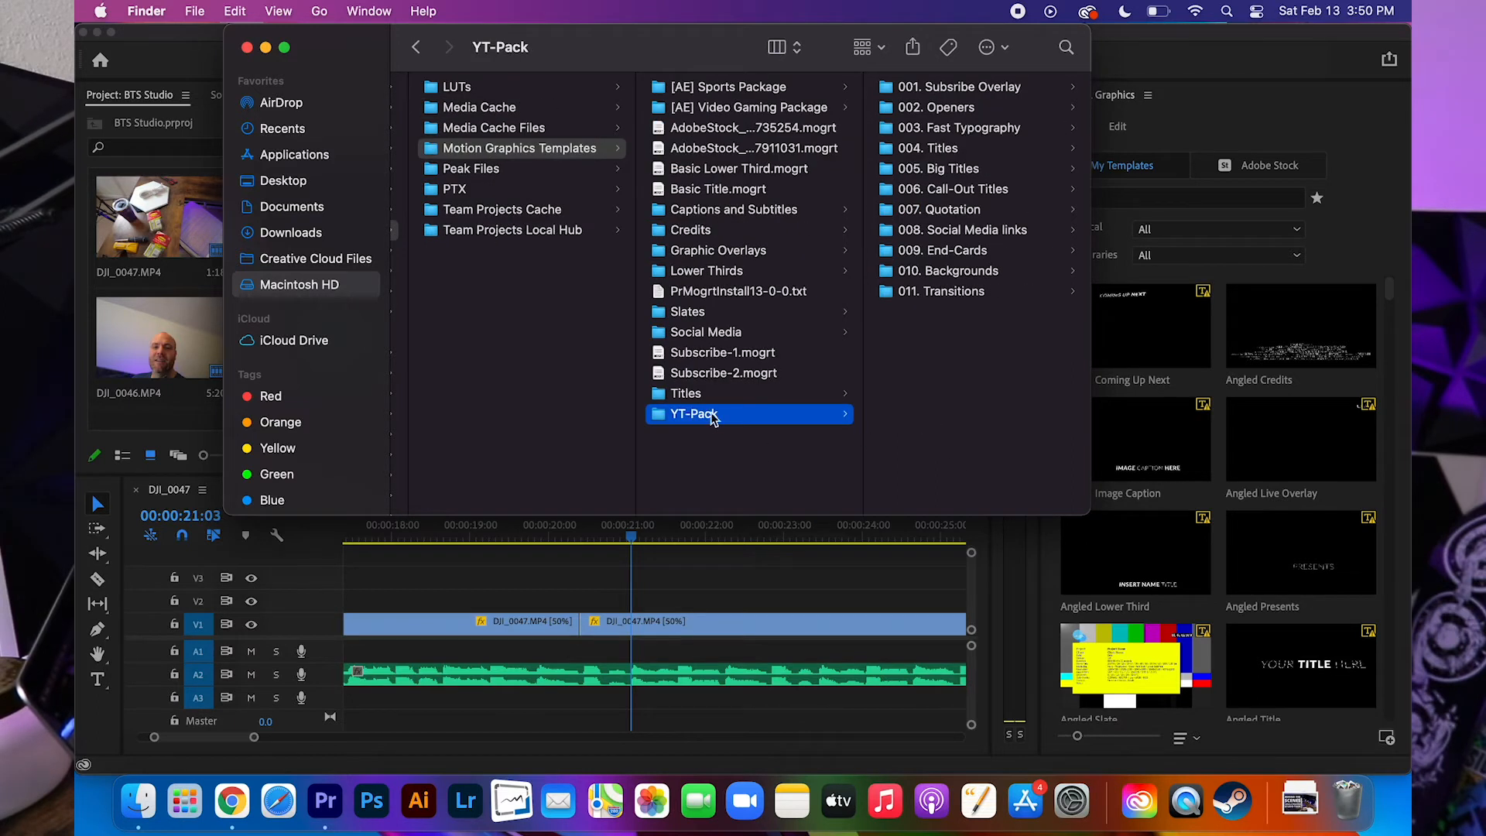
{"action": "mouse_move", "coordinate": [698, 414]}
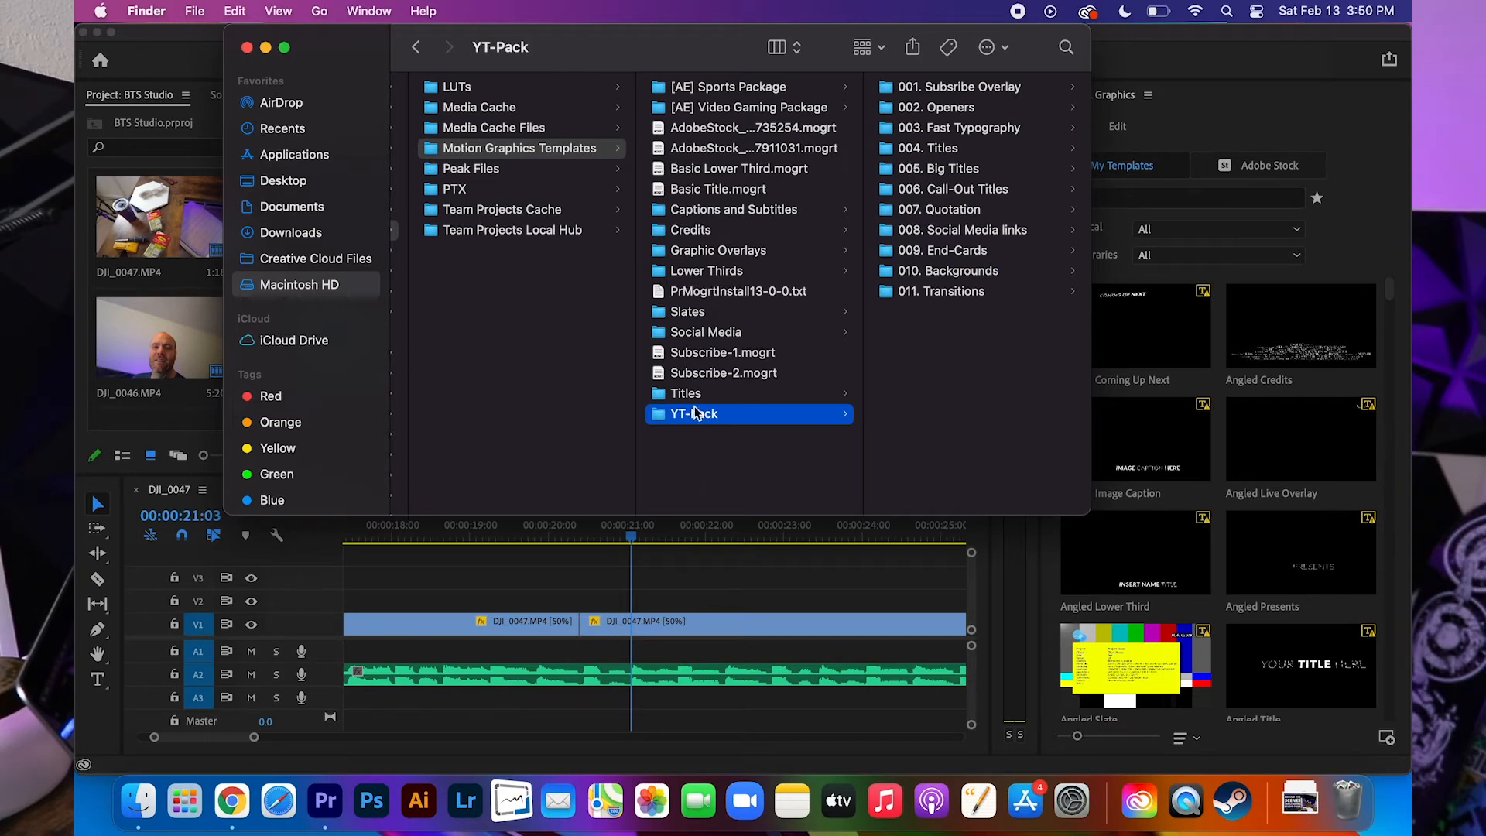
{"action": "mouse_move", "coordinate": [701, 423]}
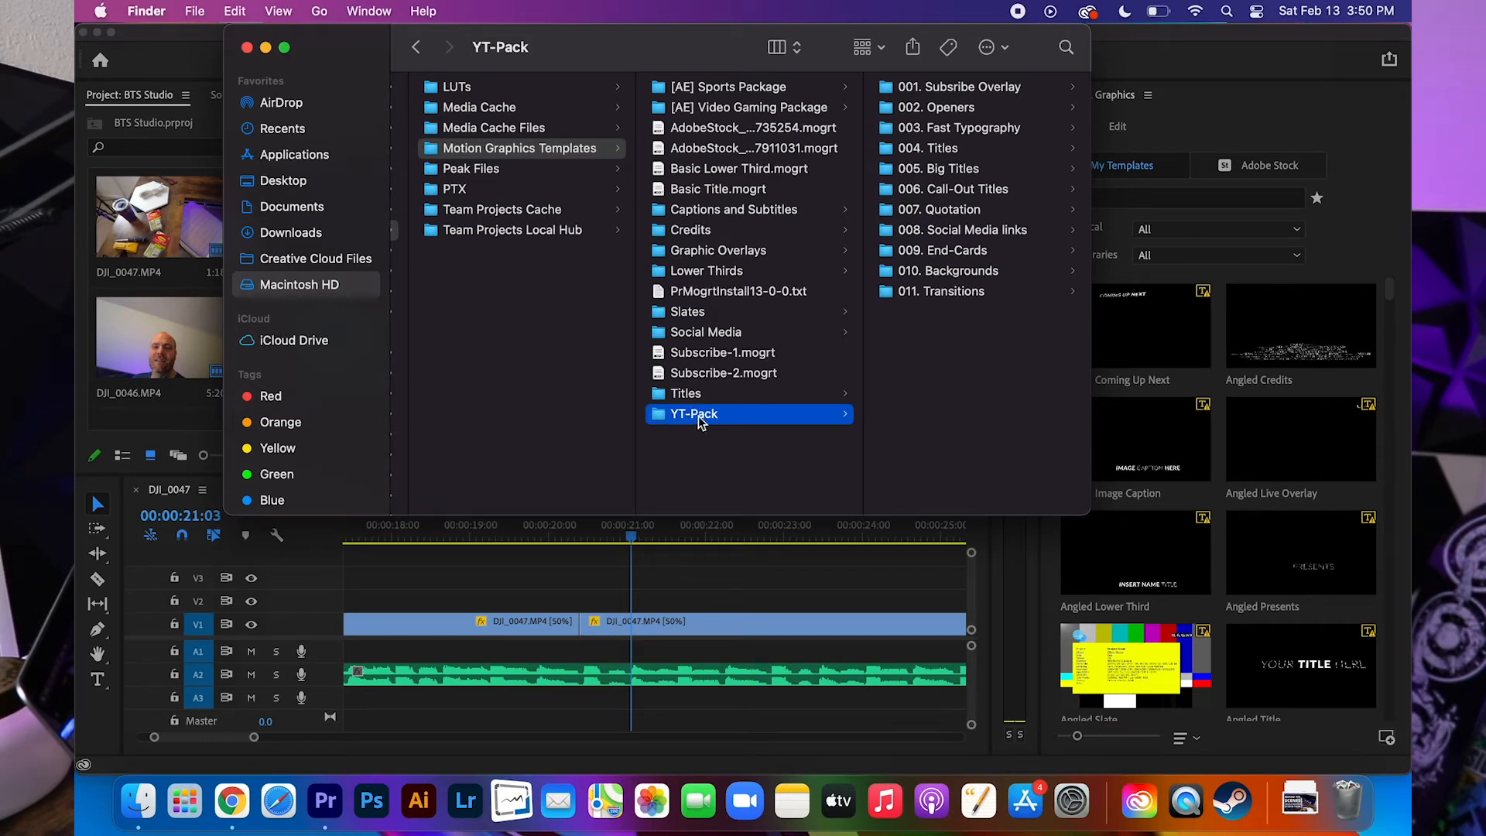
{"action": "mouse_move", "coordinate": [1197, 322]}
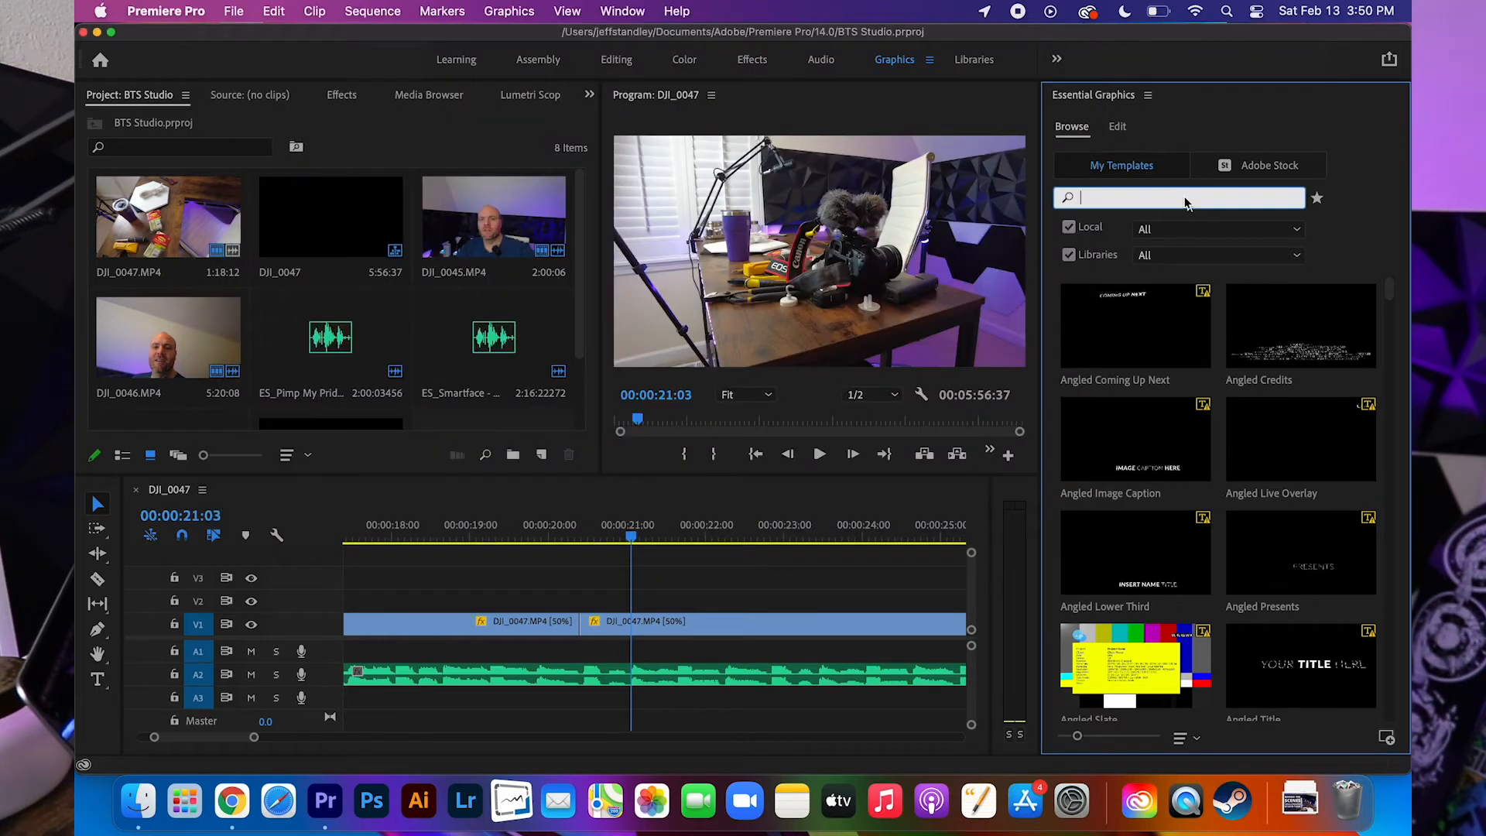
- Search 'YT' in Essential Graphics and scroll through the YT-Pack backgrounds and big titles
{"action": "type", "text": "YT"}
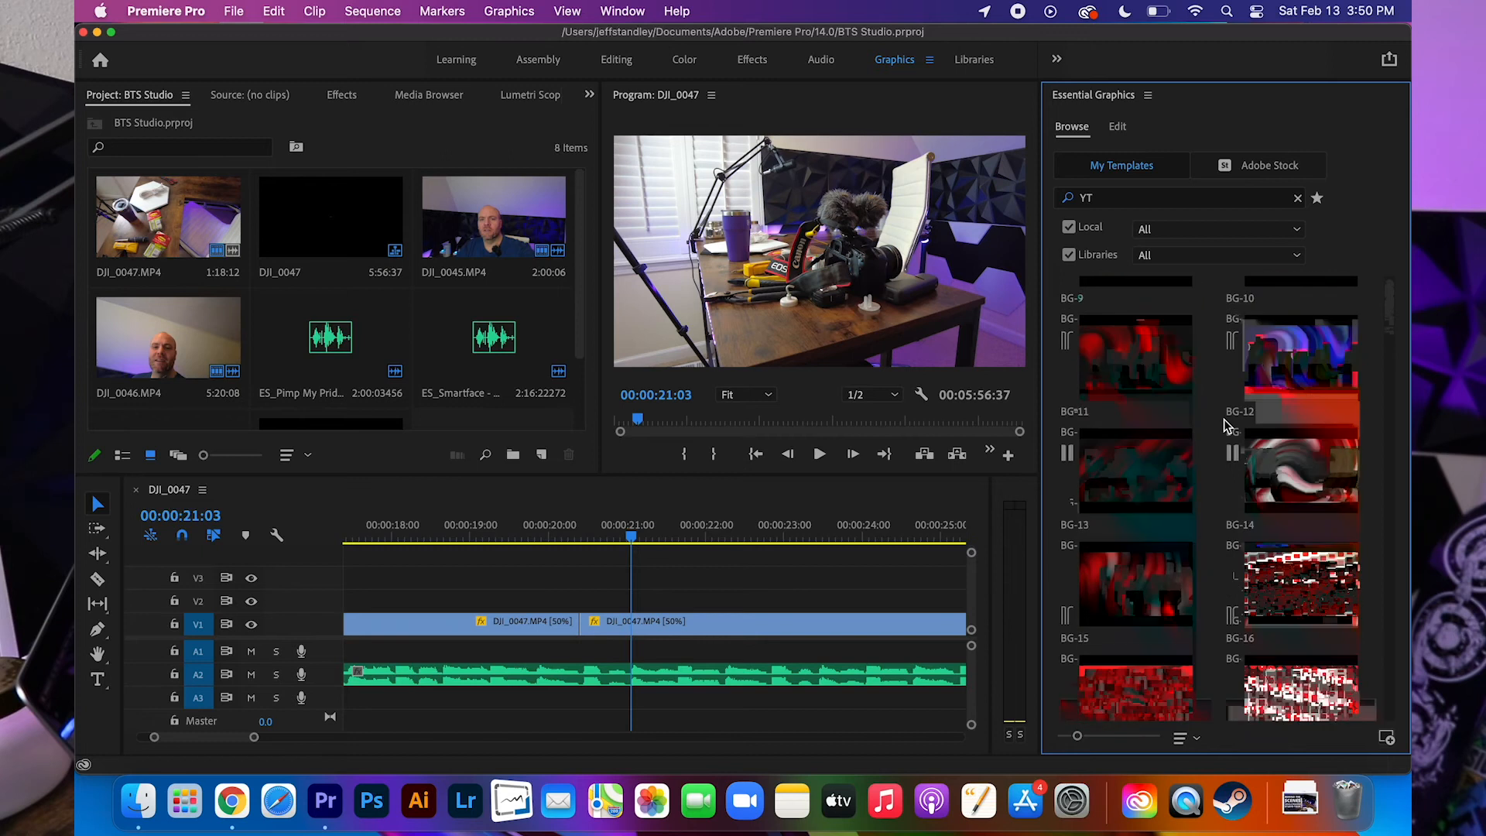
{"action": "scroll", "scroll_direction": "down", "scroll_amount": 3}
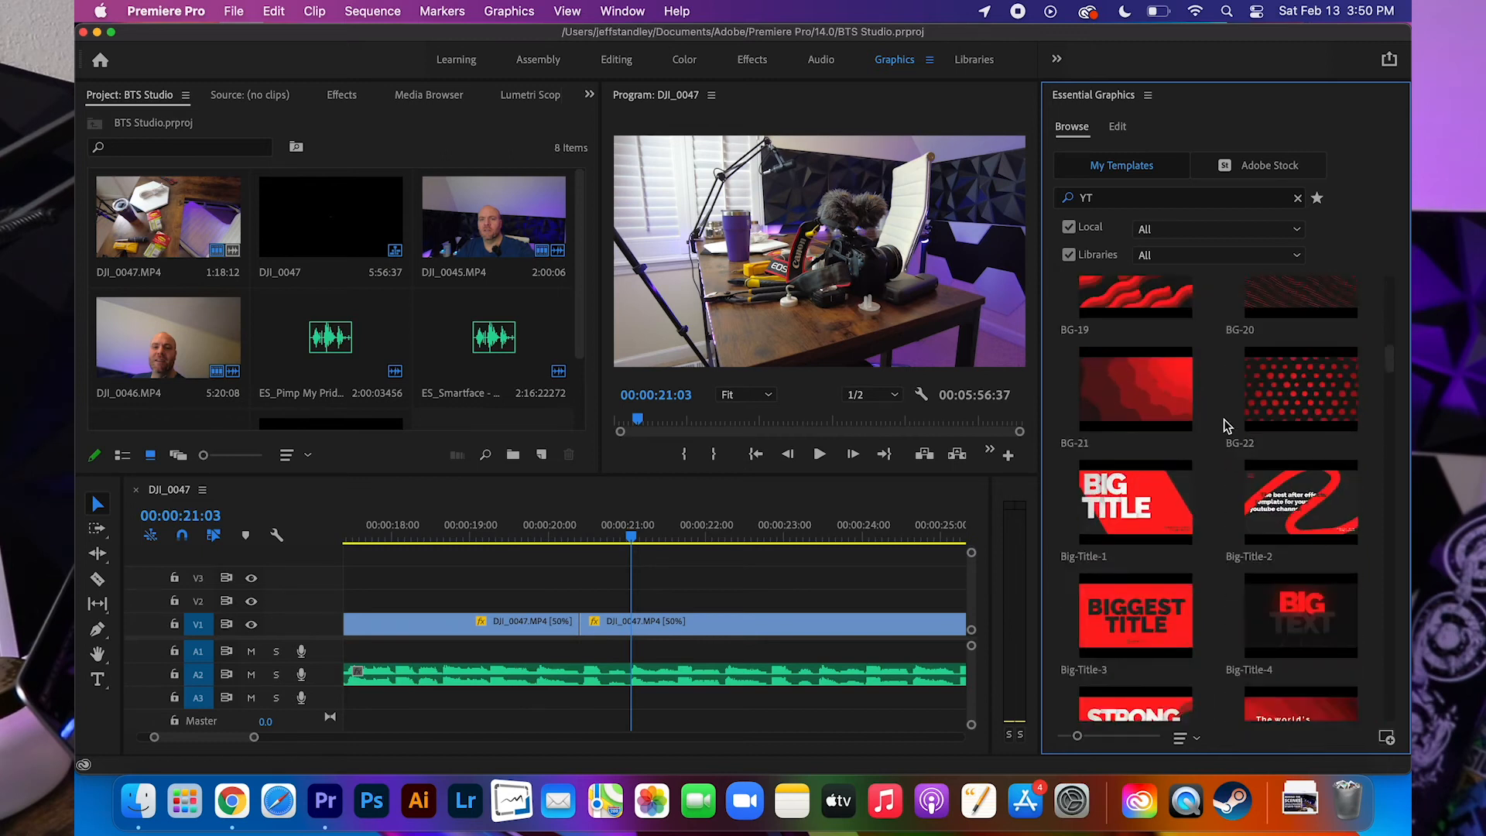